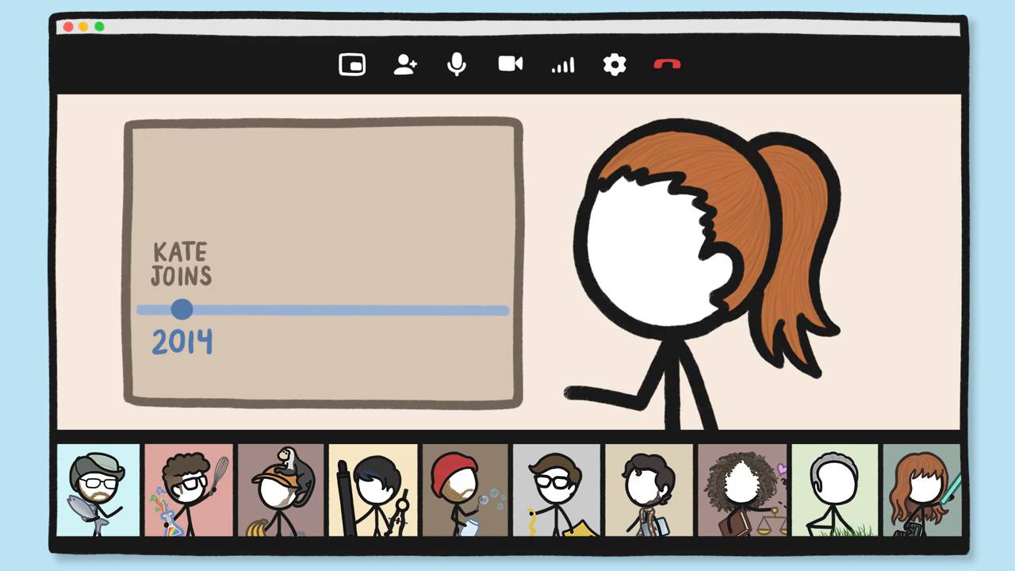
Scroll the MinuteEarth Production sheet to its last row, episode 192 'poop_power'.
left_click_drag(180, 310, 279, 309)
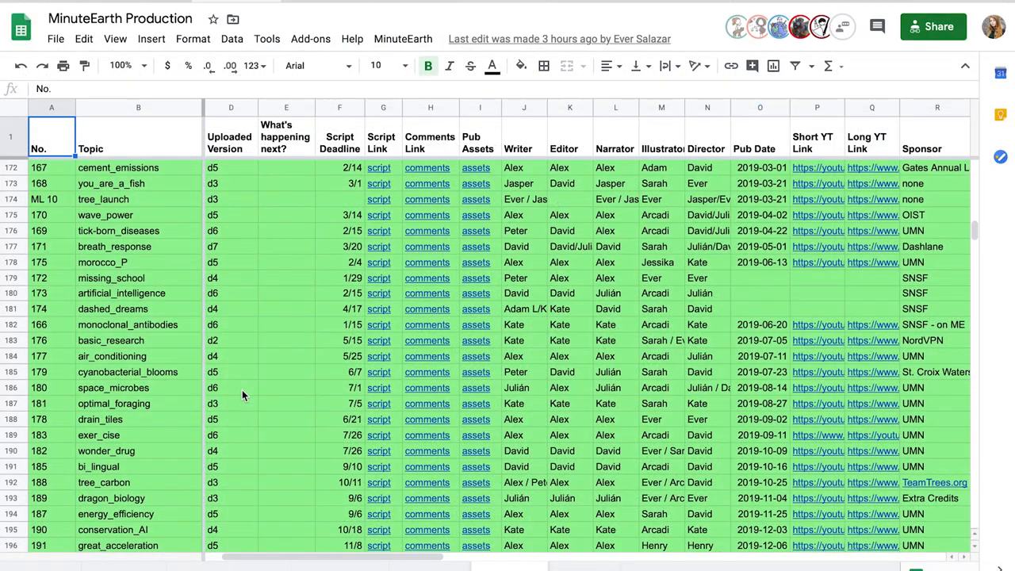
scroll("down", 3)
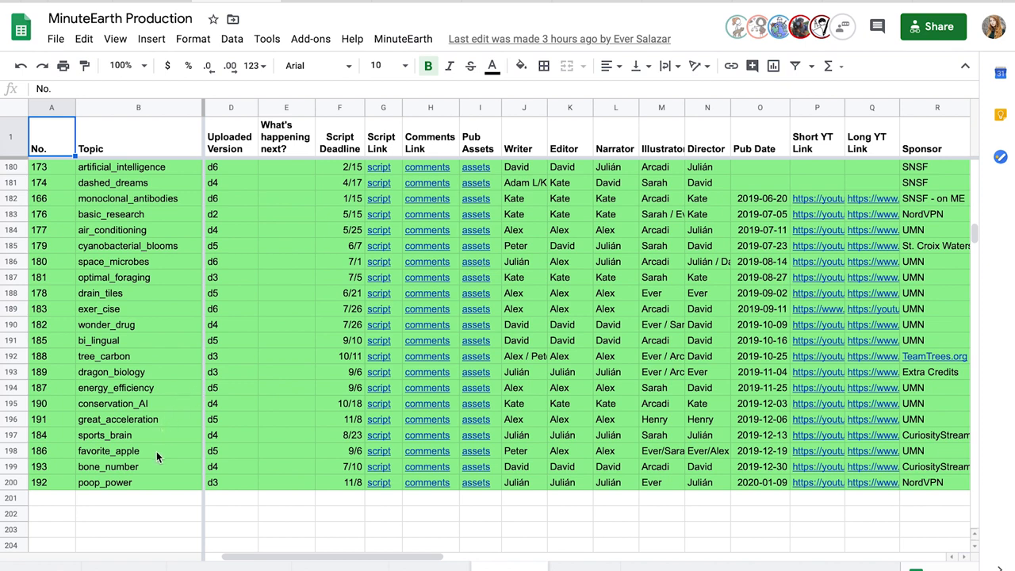
left_click(139, 451)
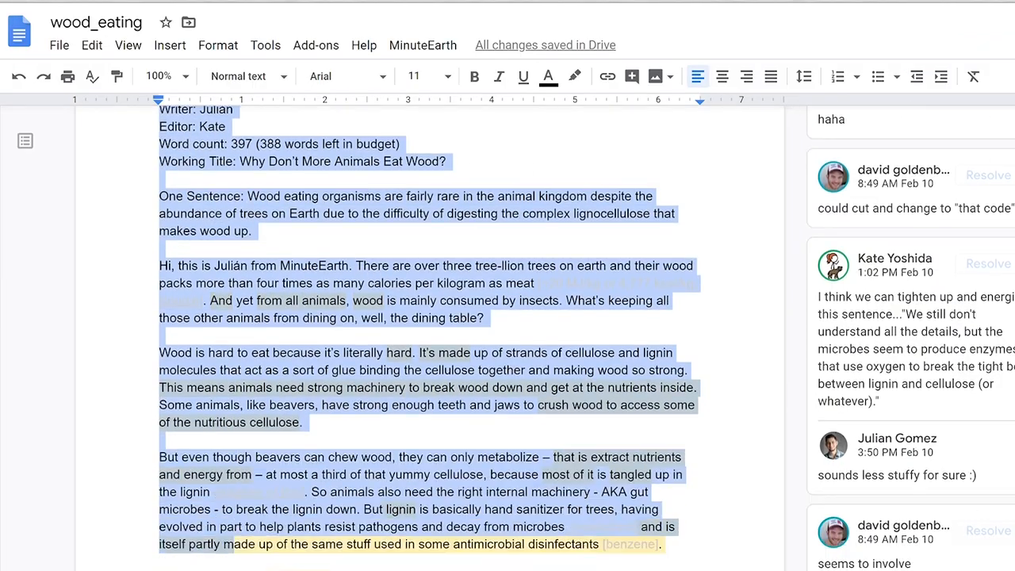
Scroll the wood_eating doc to where the v5 text ends and the next header begins.
scroll("down", 3)
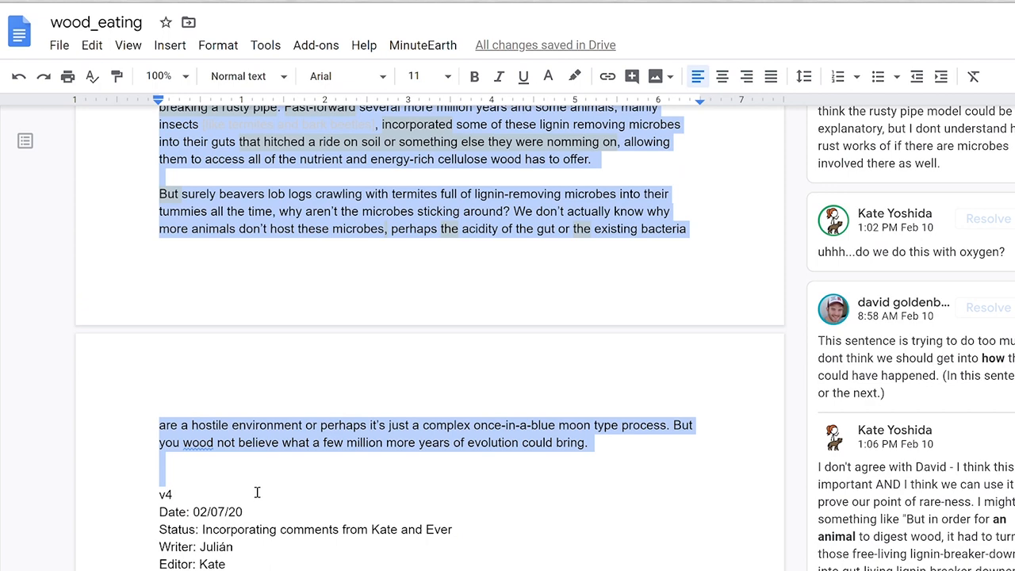
scroll("up", 3)
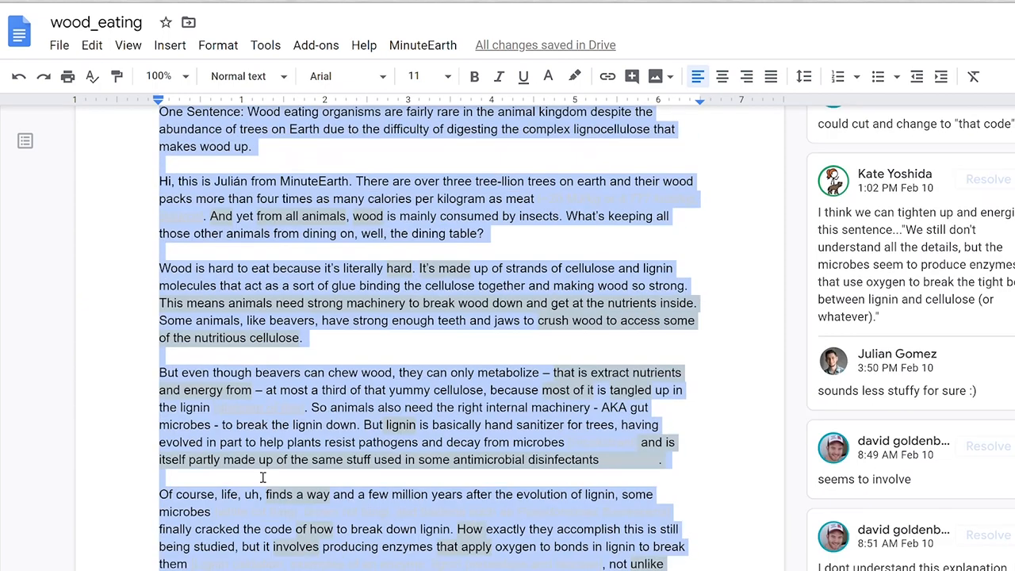
scroll("up", 3)
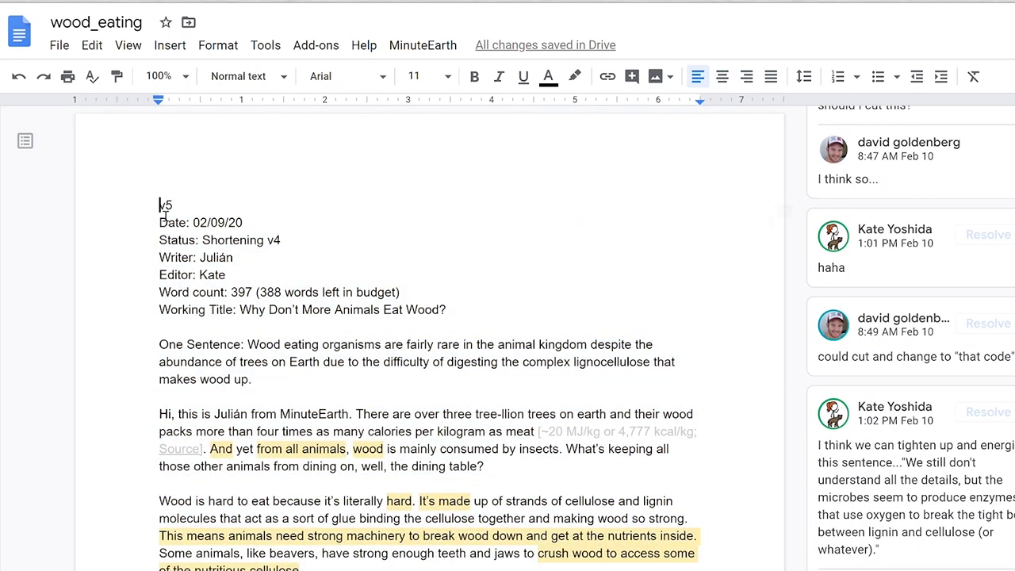
scroll("down", 3)
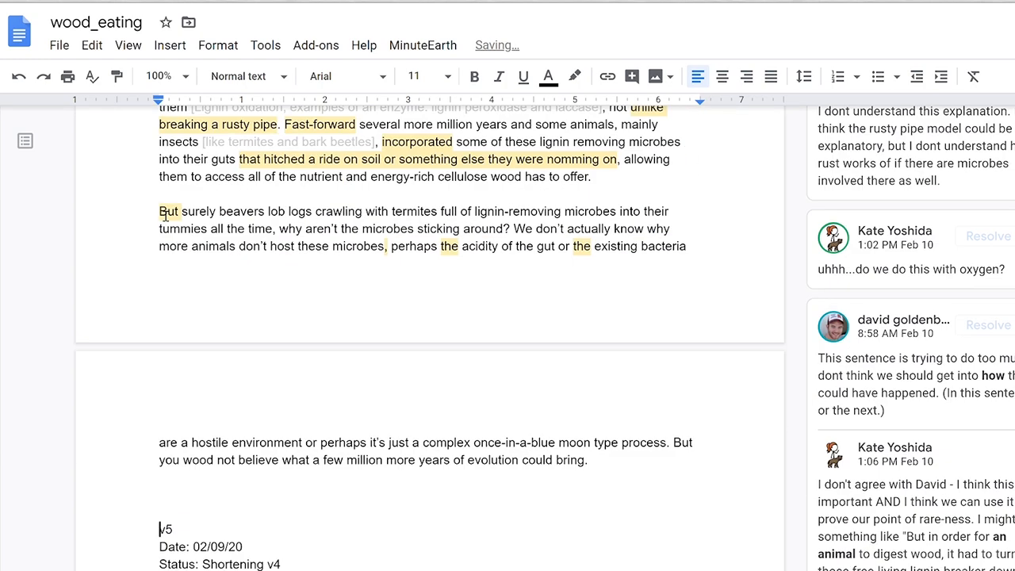
scroll("up", 3)
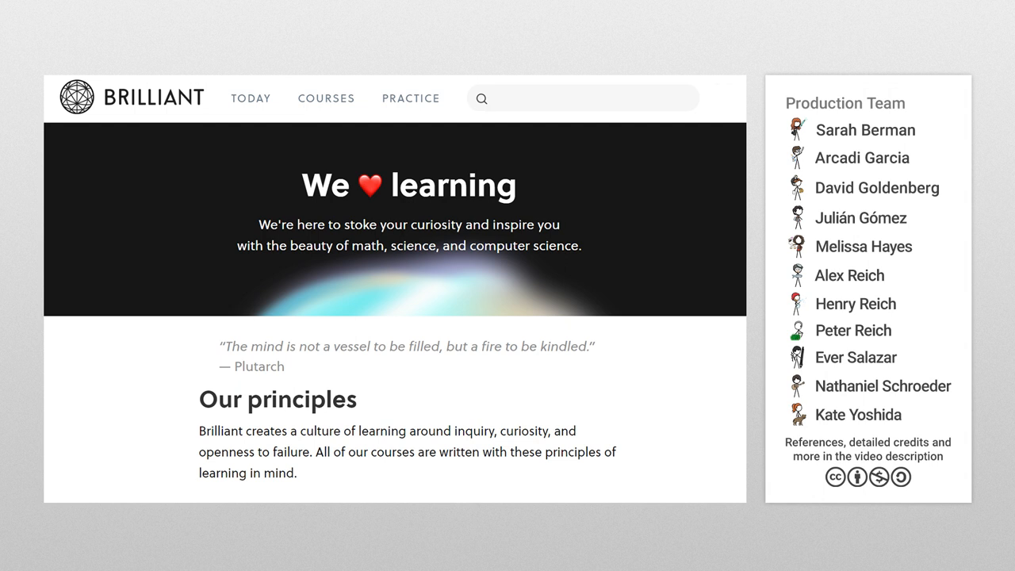
Start Introduction to Neural Networks, clear the grid, and draw a 3 for recognition.
left_click(326, 98)
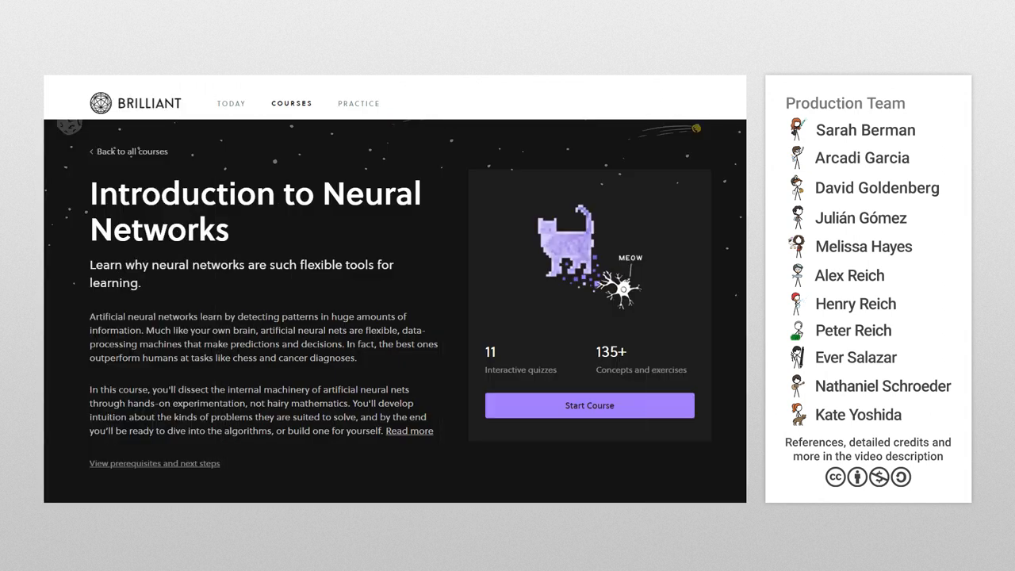
left_click(589, 405)
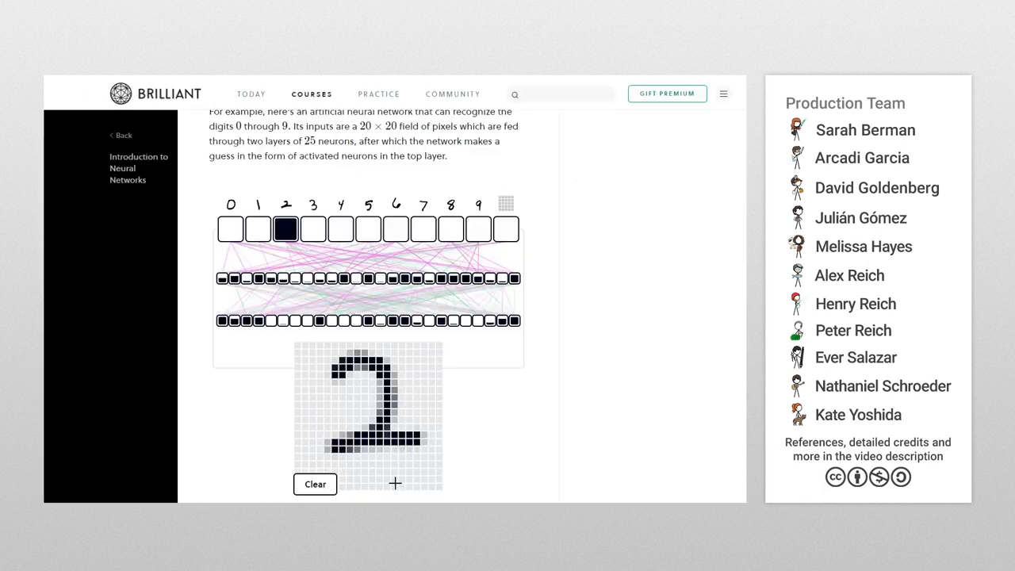
left_click(315, 484)
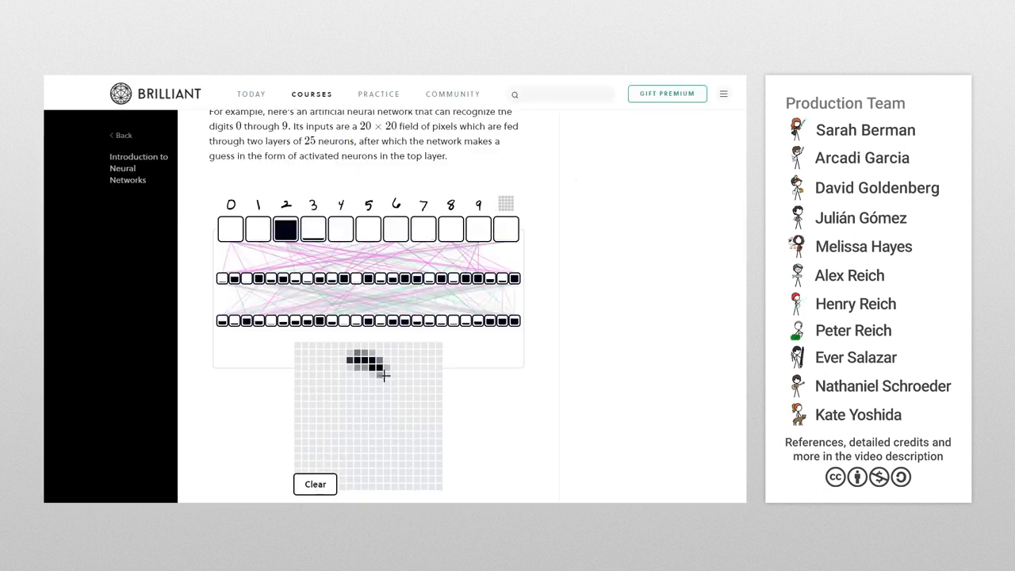
left_click_drag(353, 365, 377, 468)
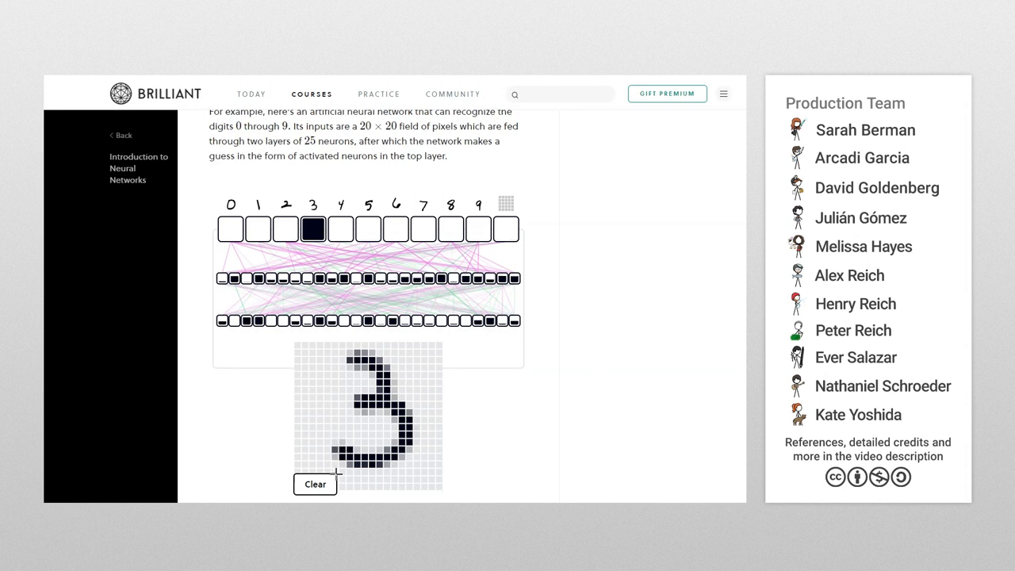